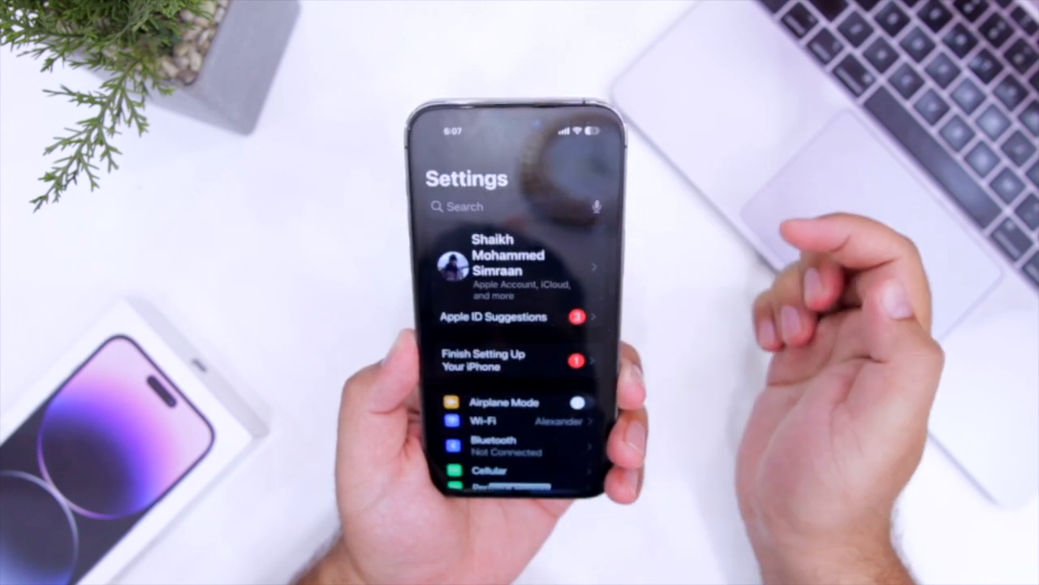
Scroll down the Settings list to reach the Screen Time page
scroll(down, 3)
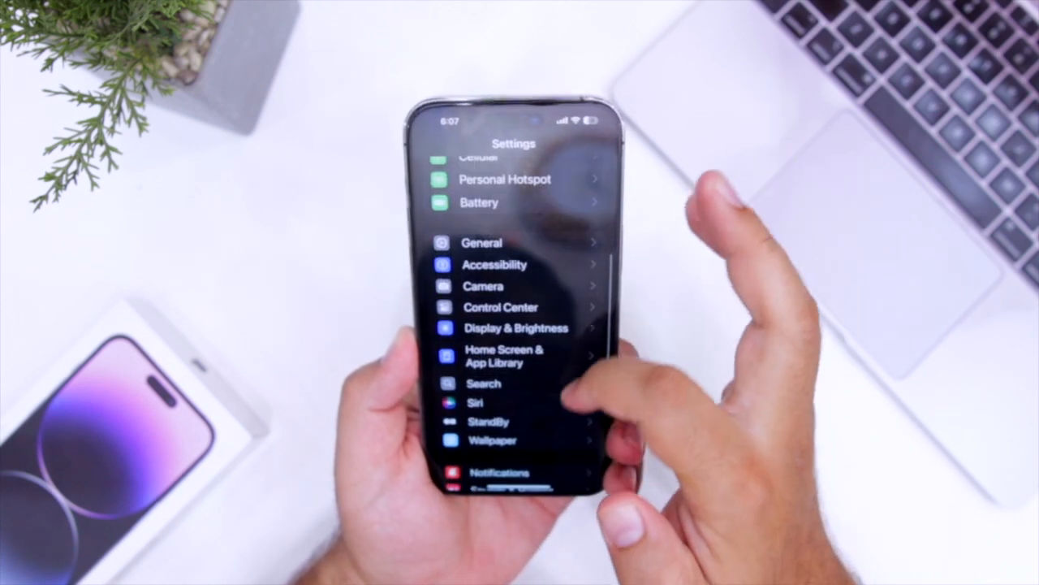
scroll(down, 3)
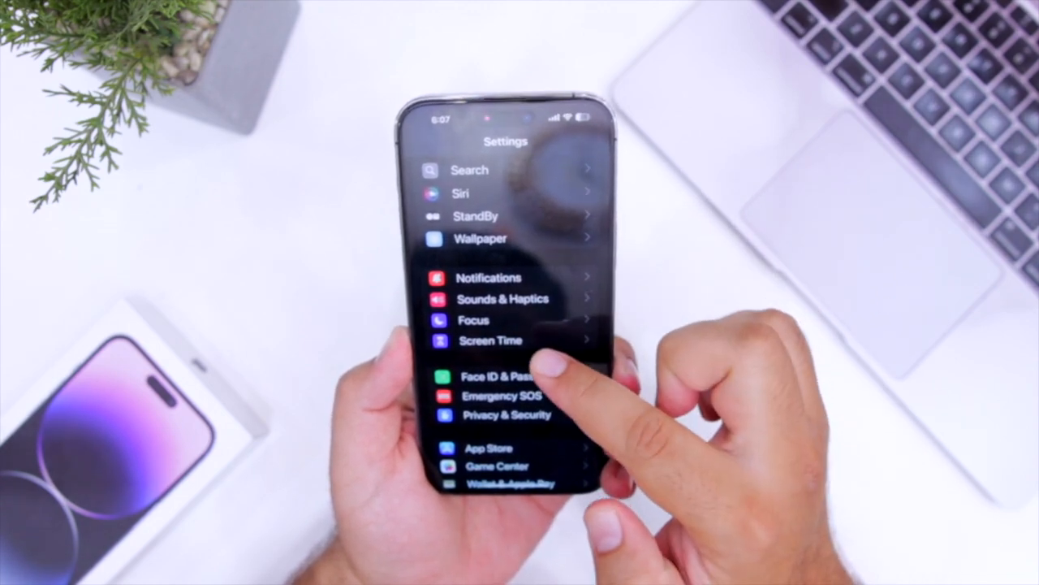
click(490, 340)
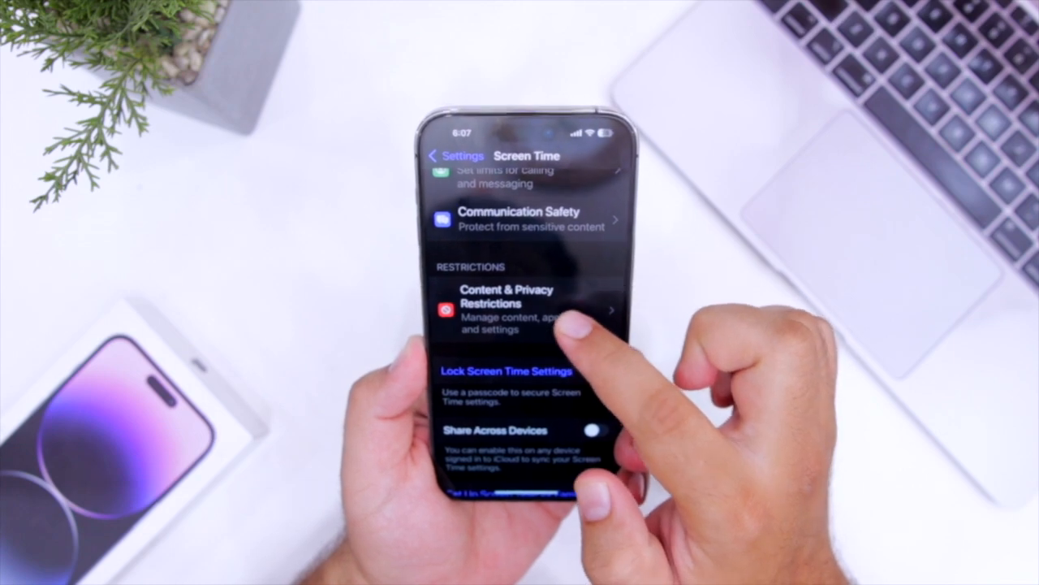
Enable Content & Privacy Restrictions, disallow FaceTime, and search 'Fac' to confirm it's hidden
click(506, 309)
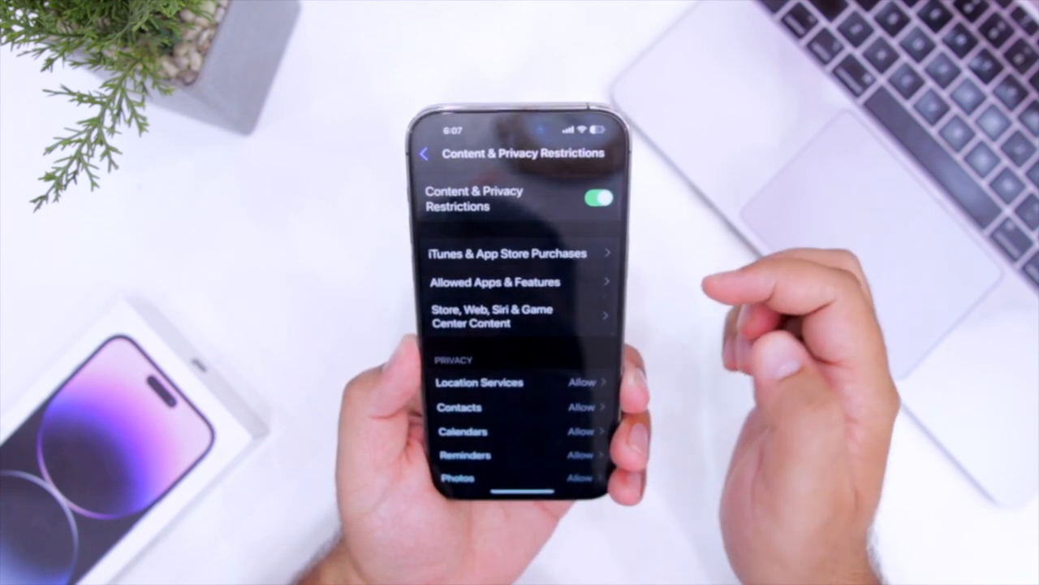
click(495, 282)
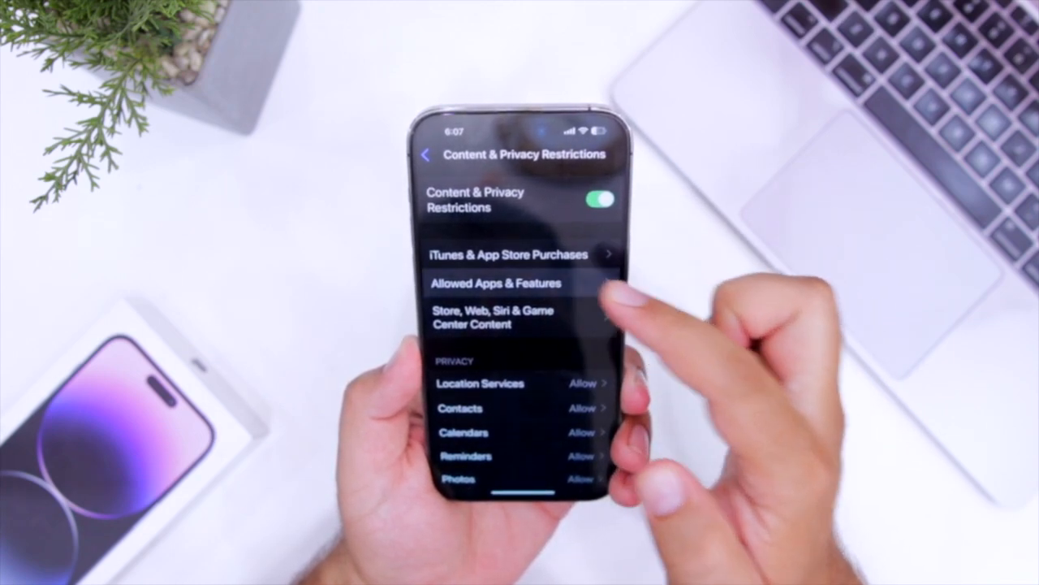
click(495, 283)
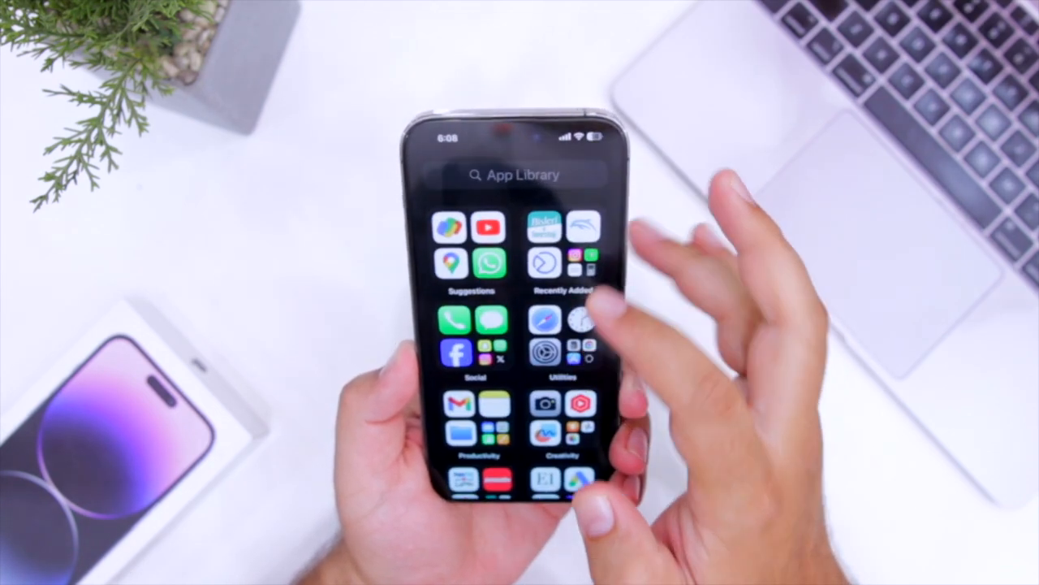
text(F)
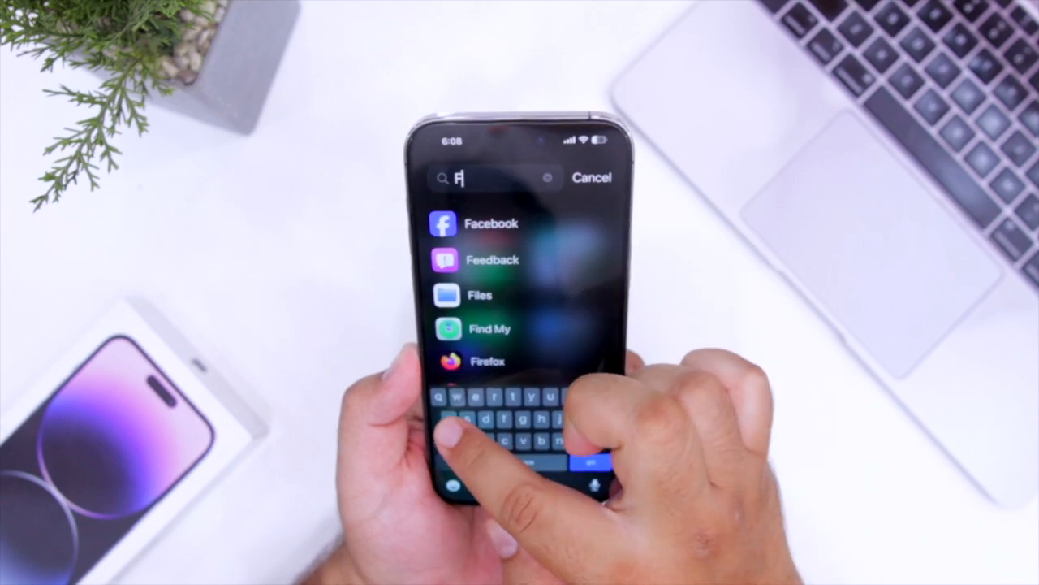
text(ac)
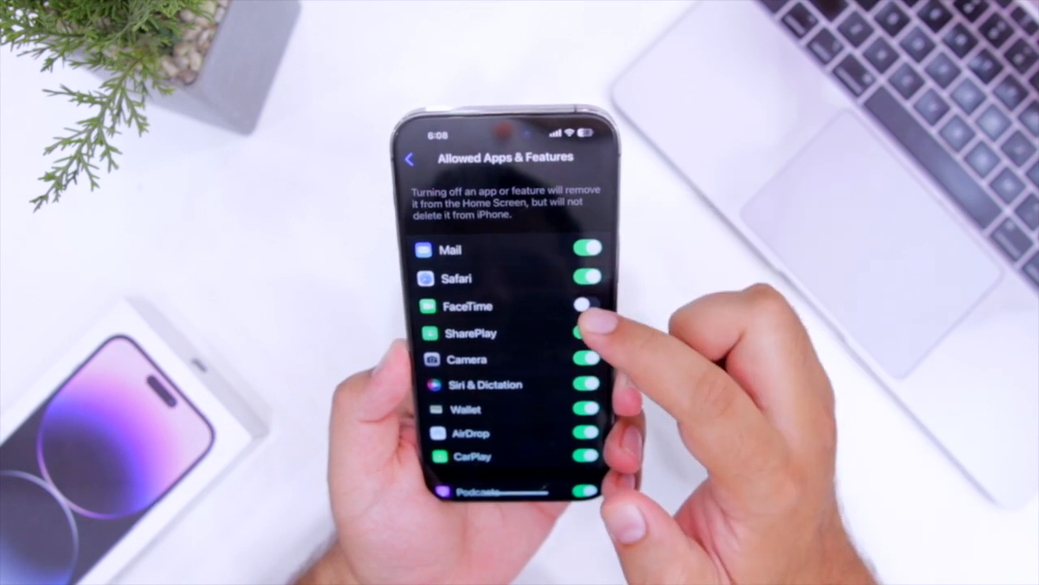
Turn FaceTime back on and return to the Content & Privacy Restrictions page
click(587, 306)
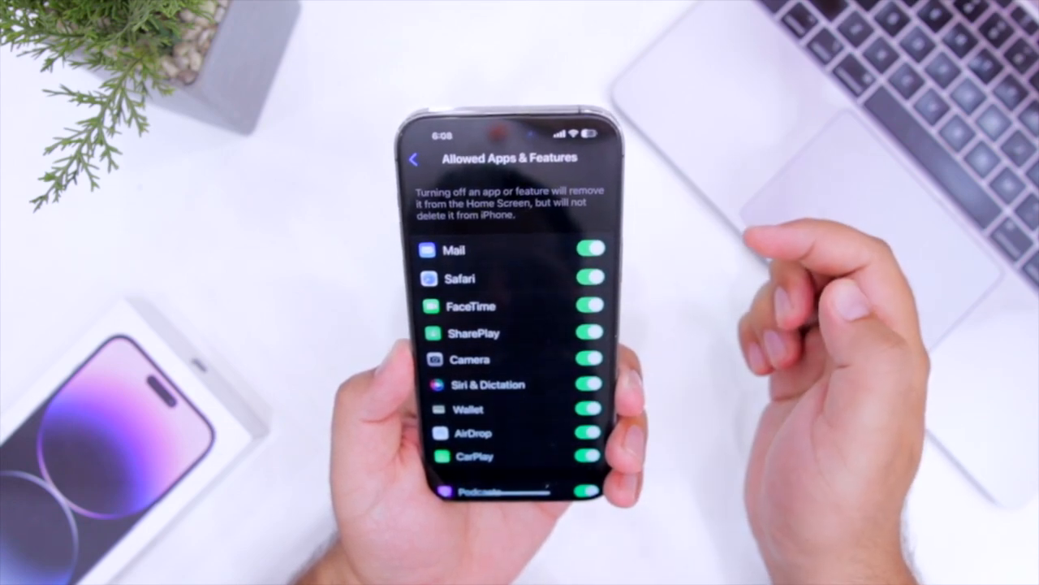
click(418, 158)
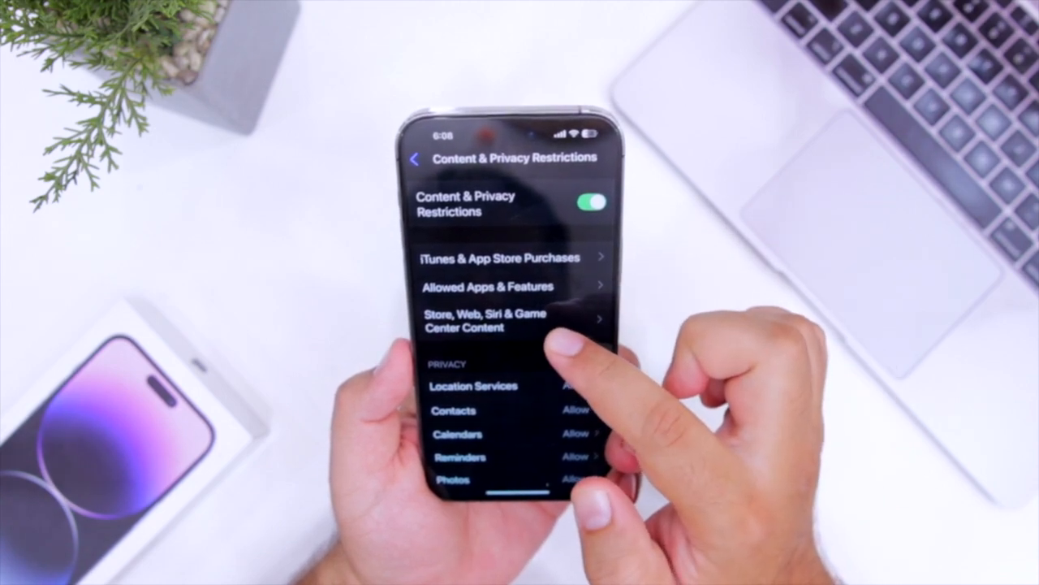
Set the Store content Apps rating to Don't Allow Apps, then view the App Library
click(485, 320)
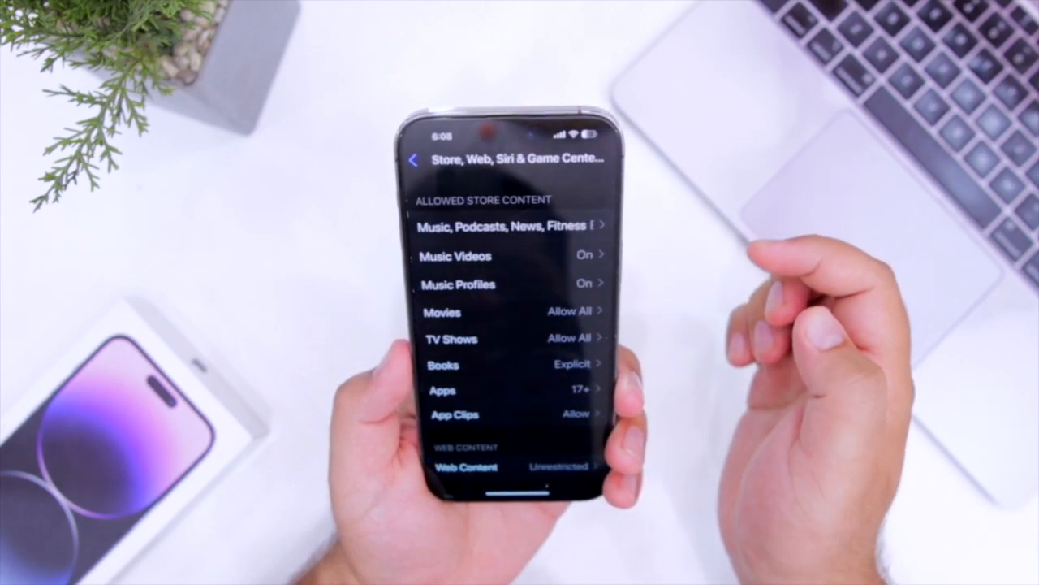
click(444, 390)
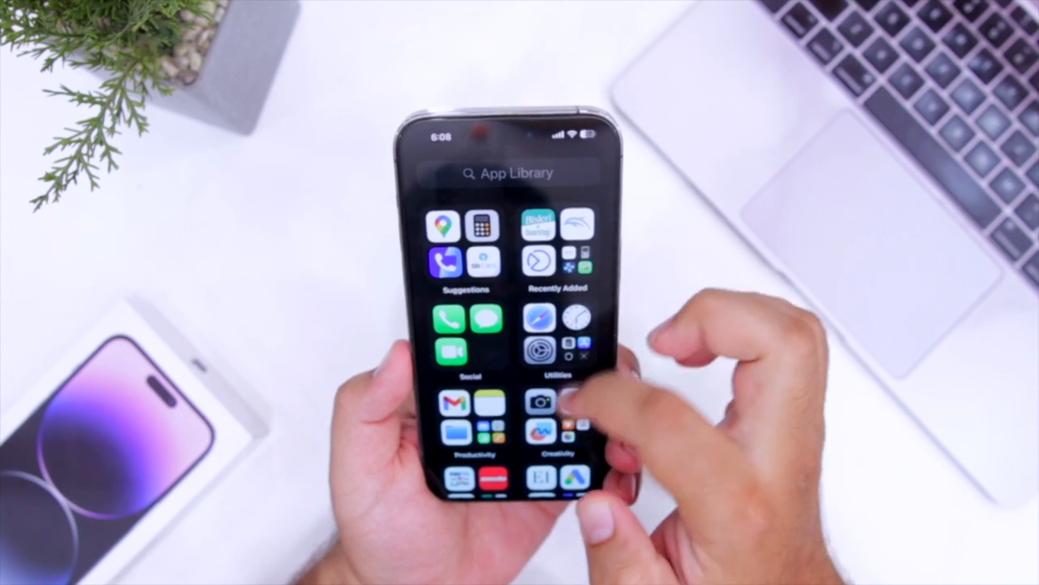
scroll(down, 3)
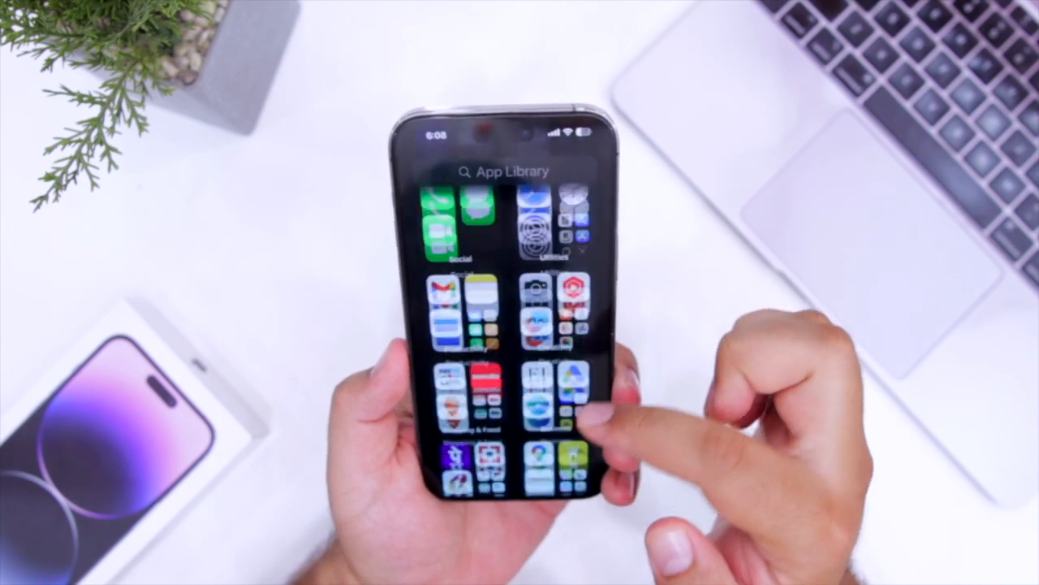